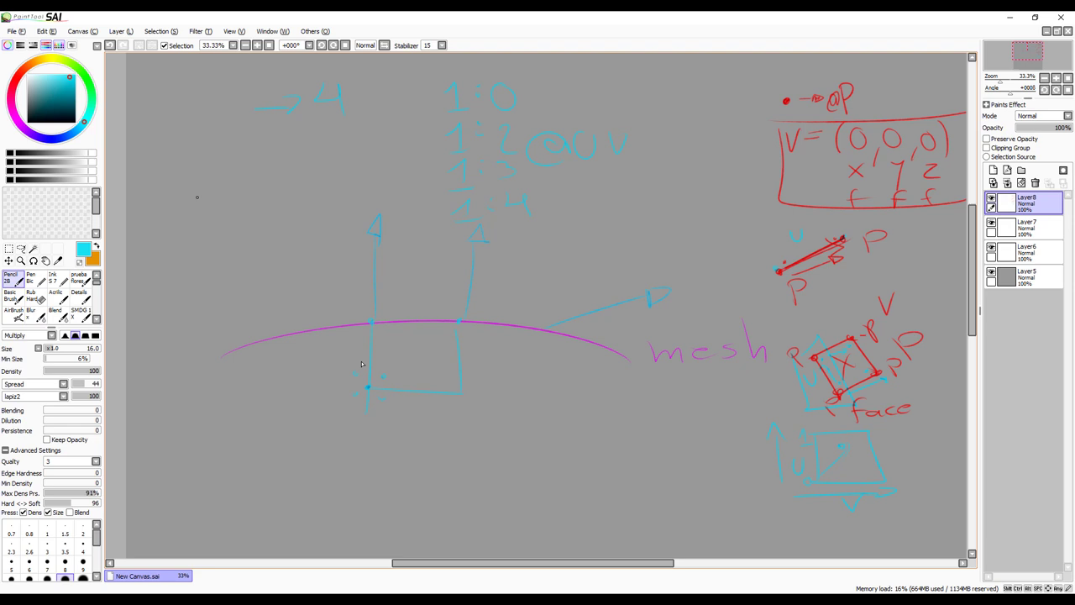
- Sketch the clump id strand diagram and the 0 / 0.5 / 1 mask weight marks with the pencil brush
{"action": "left_click_drag", "start_coordinate": [193, 164], "coordinate": [294, 260]}
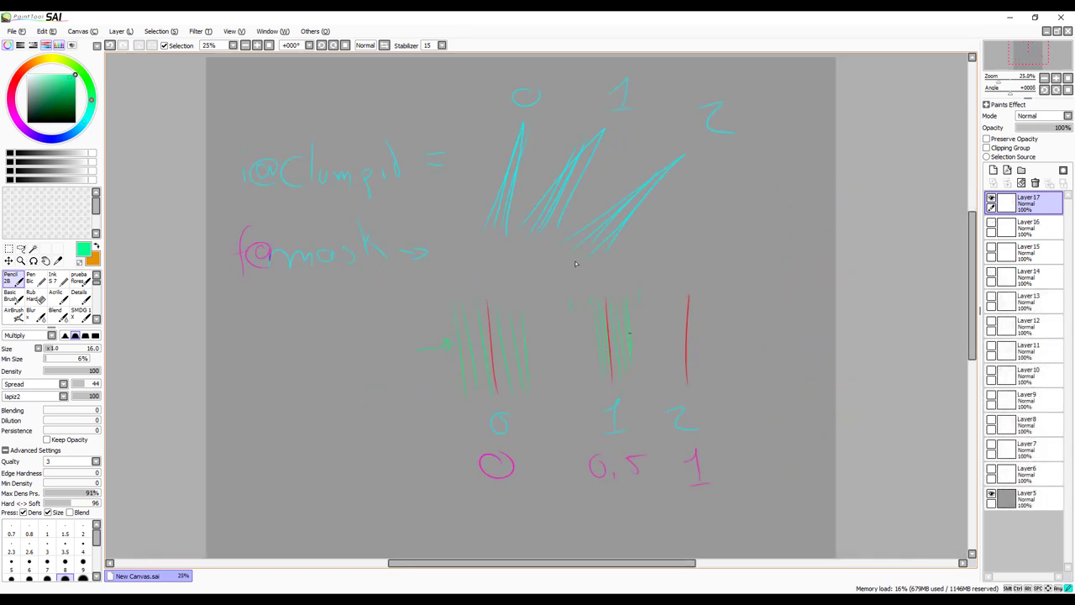
{"action": "left_click_drag", "start_coordinate": [687, 302], "coordinate": [682, 386]}
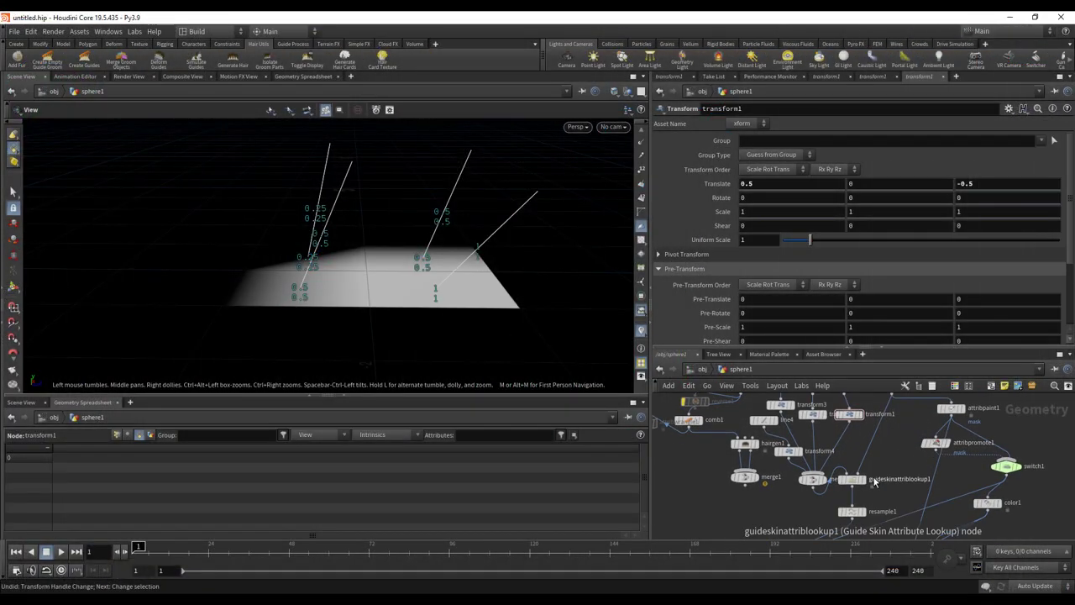
{"action": "left_click", "coordinate": [840, 475]}
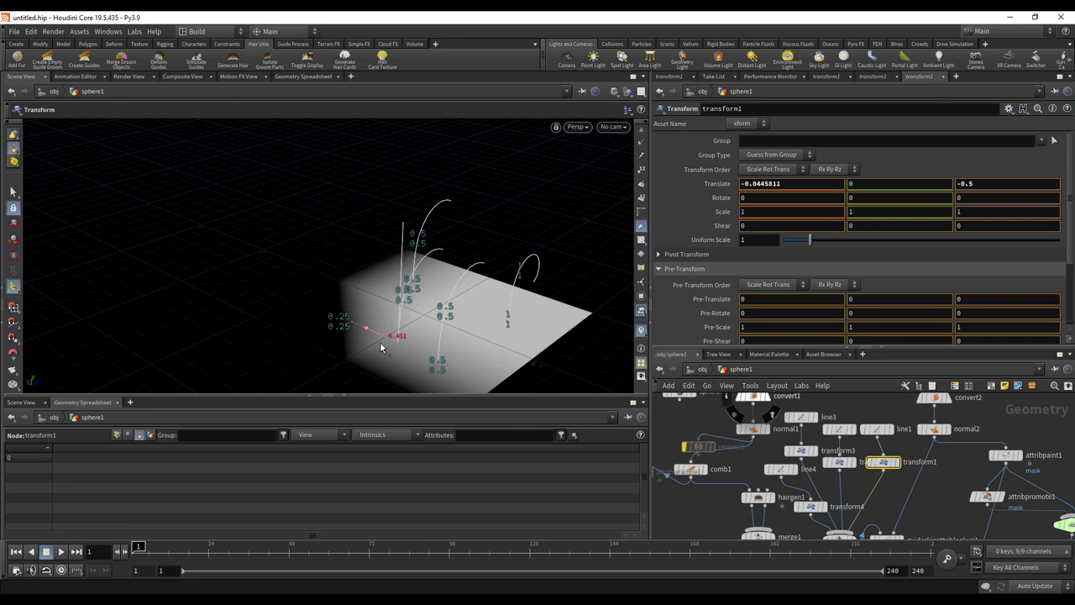
- Drag the transform1 strand across the grid to about X 0.301 and Z -0.523
{"action": "left_click_drag", "start_coordinate": [381, 347], "coordinate": [486, 344]}
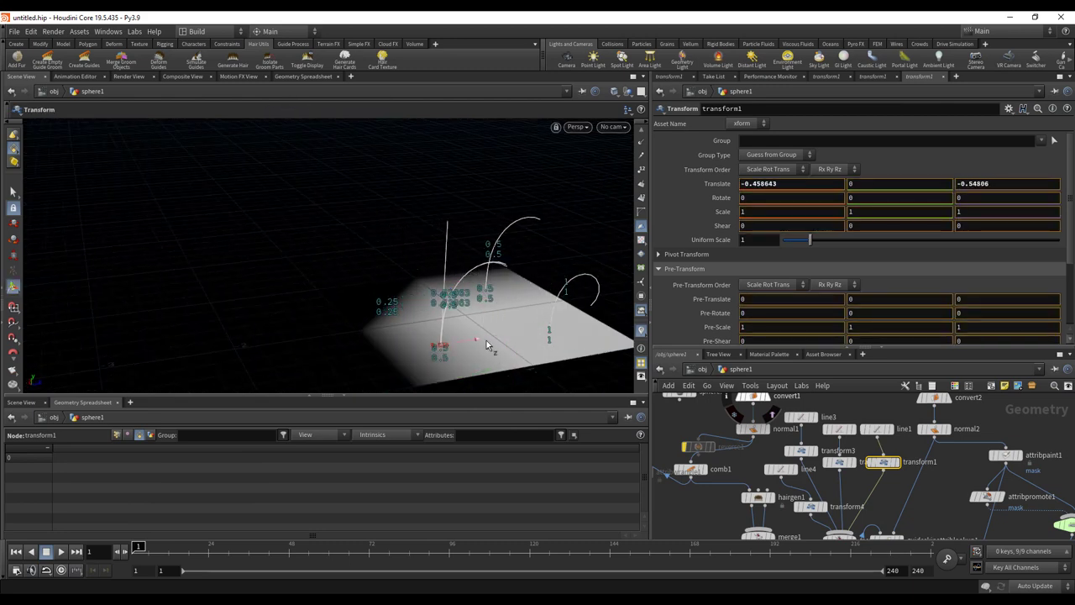
{"action": "left_click_drag", "start_coordinate": [487, 344], "coordinate": [437, 366]}
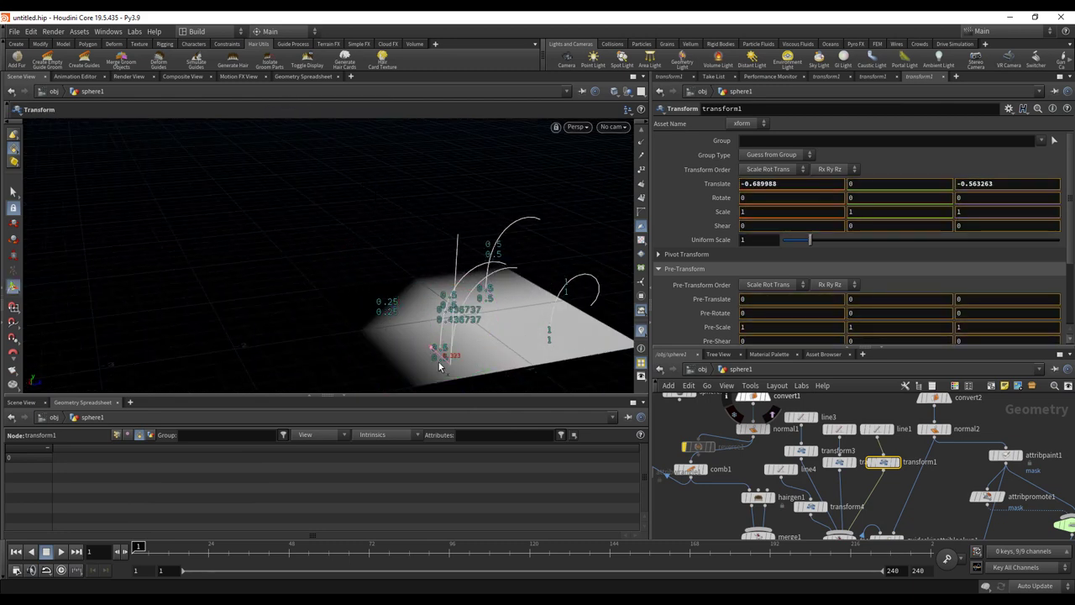
{"action": "left_click_drag", "start_coordinate": [436, 356], "coordinate": [386, 302]}
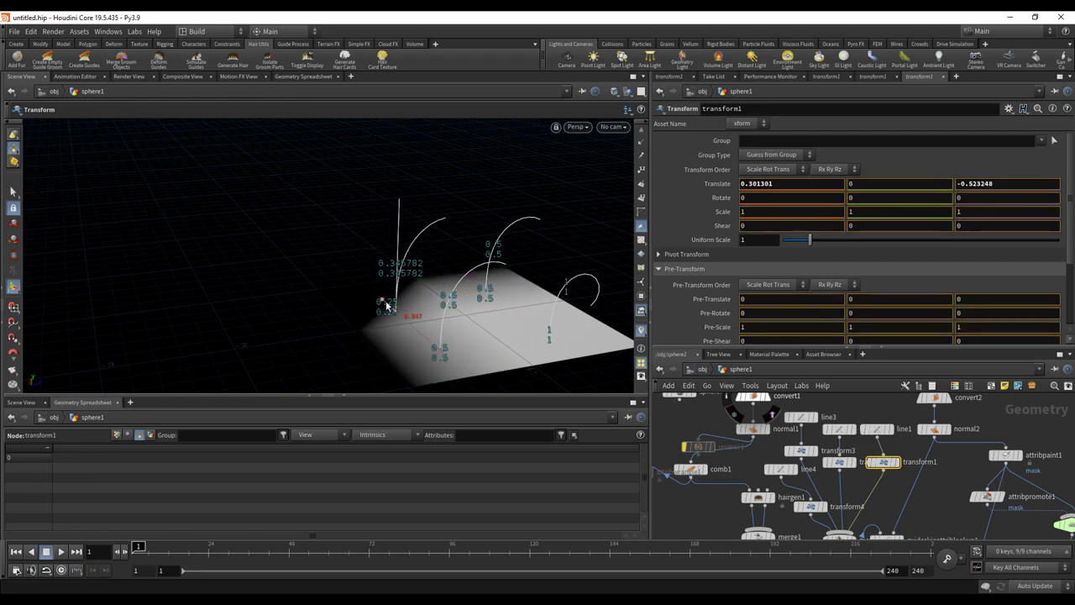